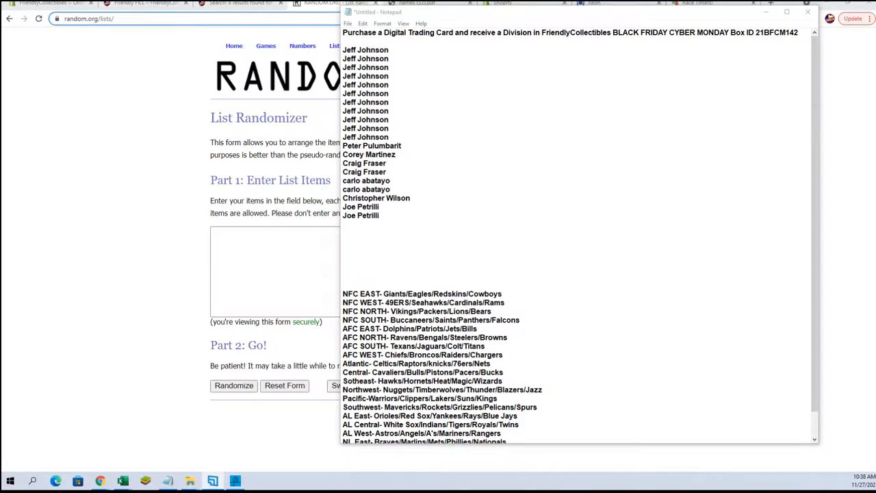
Select the full block of owner names in the Notepad draft
left_click_drag(365, 76, 361, 215)
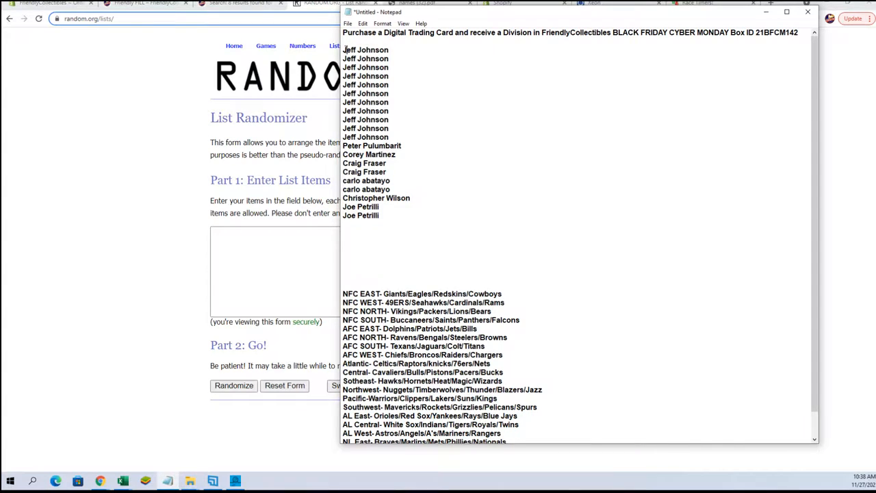
left_click_drag(344, 49, 383, 215)
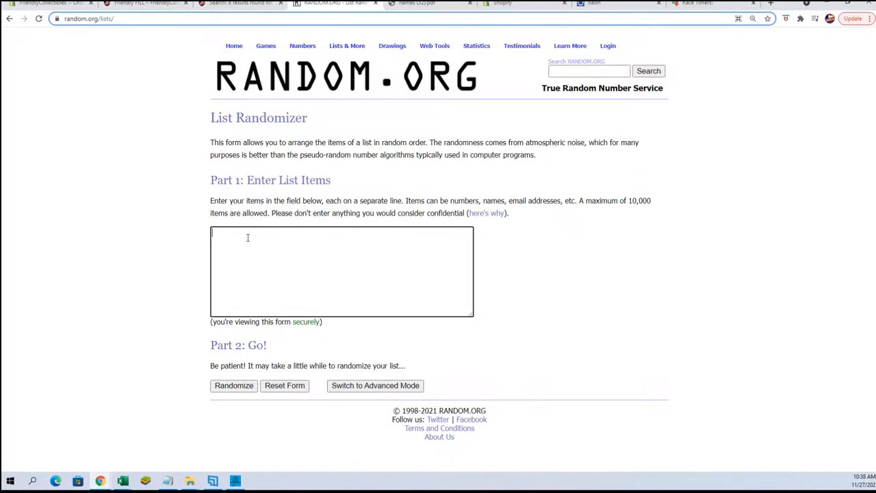
Paste the 20 owner names into the list randomizer, randomize, and reshuffle several times
type("Jeff Johnson")
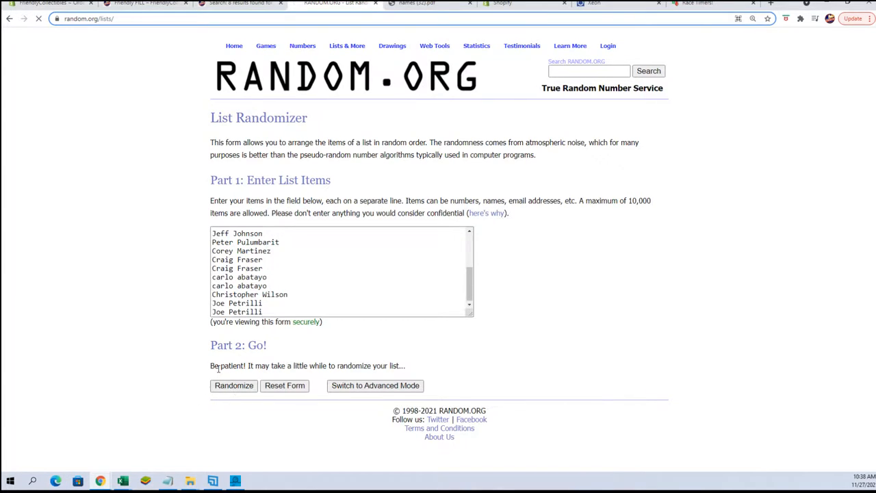
left_click(233, 385)
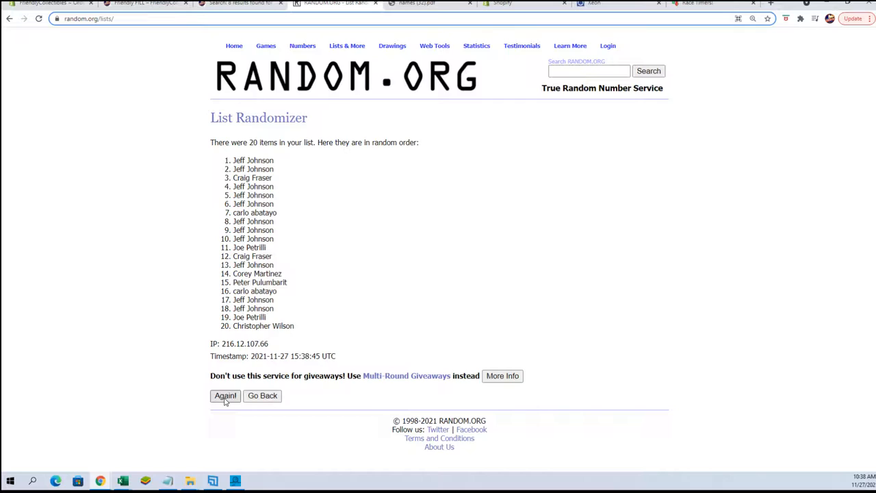
left_click(225, 395)
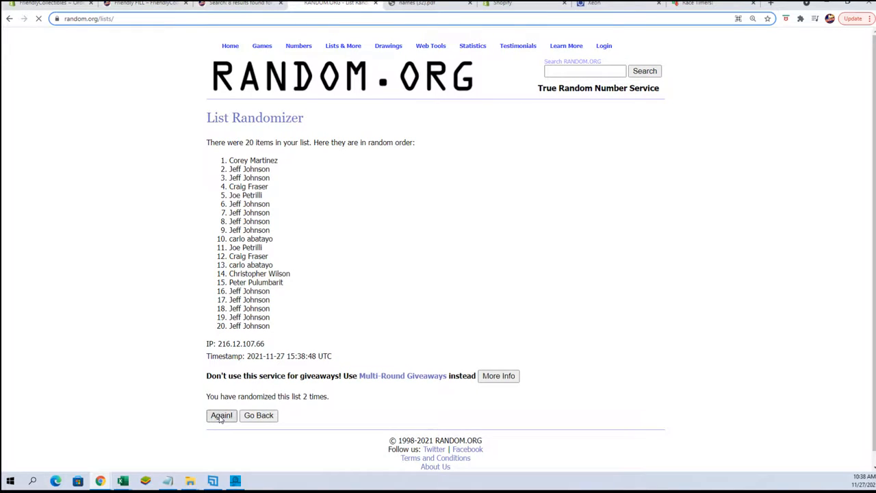
left_click(221, 414)
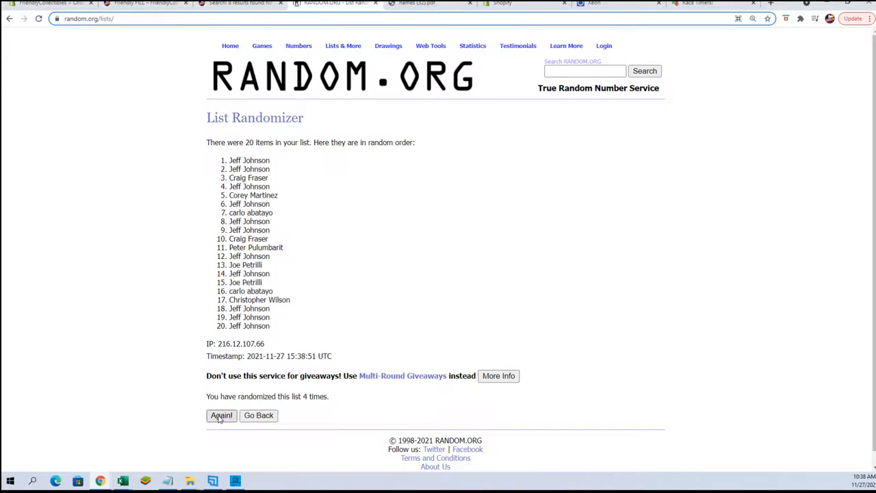
left_click(221, 415)
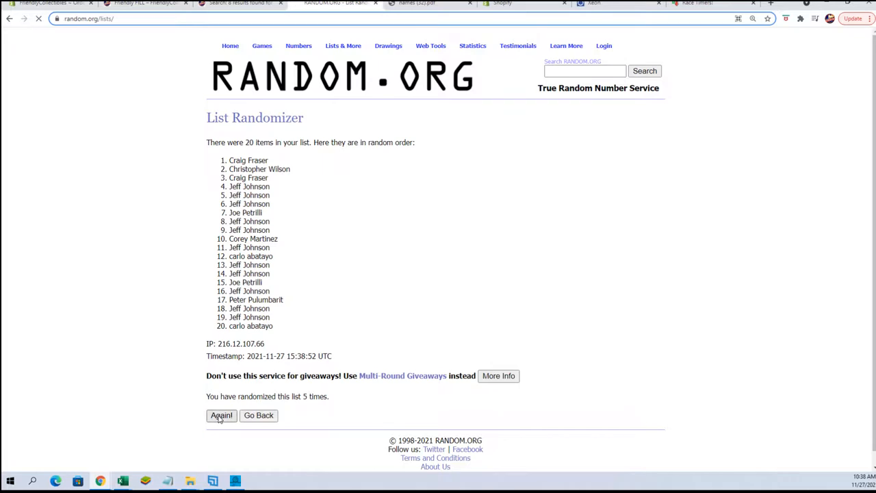
left_click(221, 415)
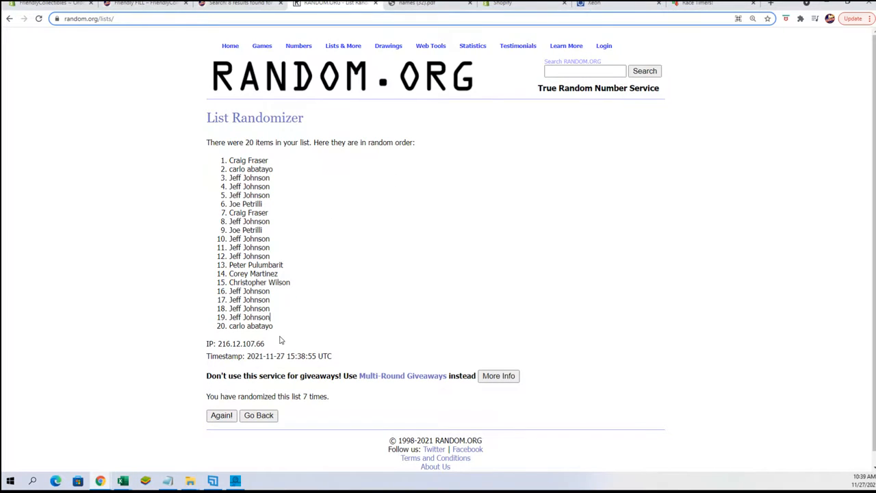
Select the 20 shuffled owner names in the results and copy them
left_click_drag(249, 169, 269, 326)
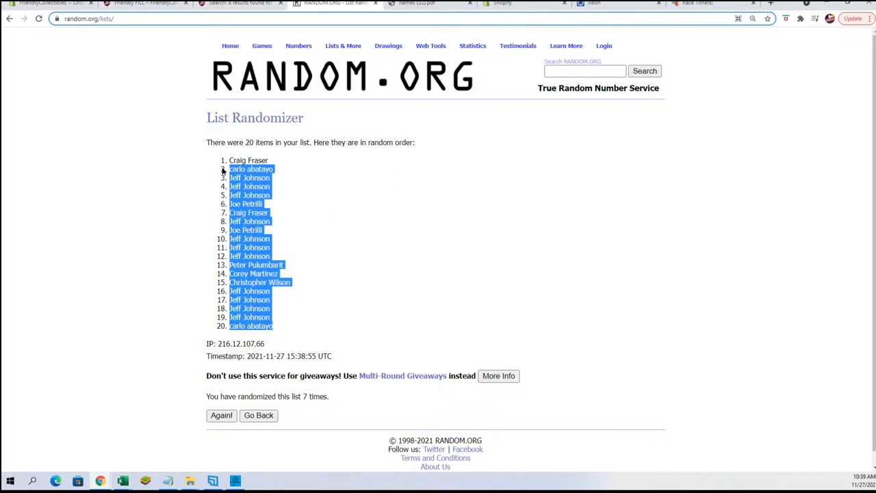
right_click(247, 169)
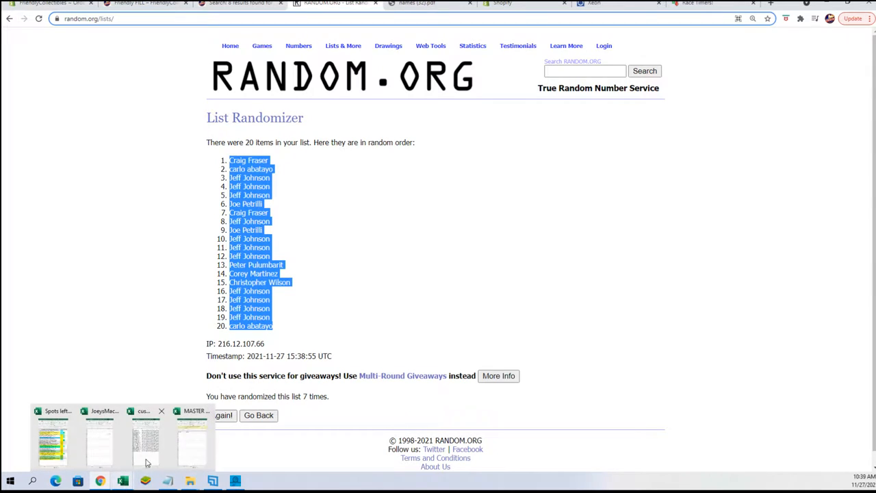
Paste the shuffled names into the MASTER LIST as plain text starting at A2
left_click(195, 438)
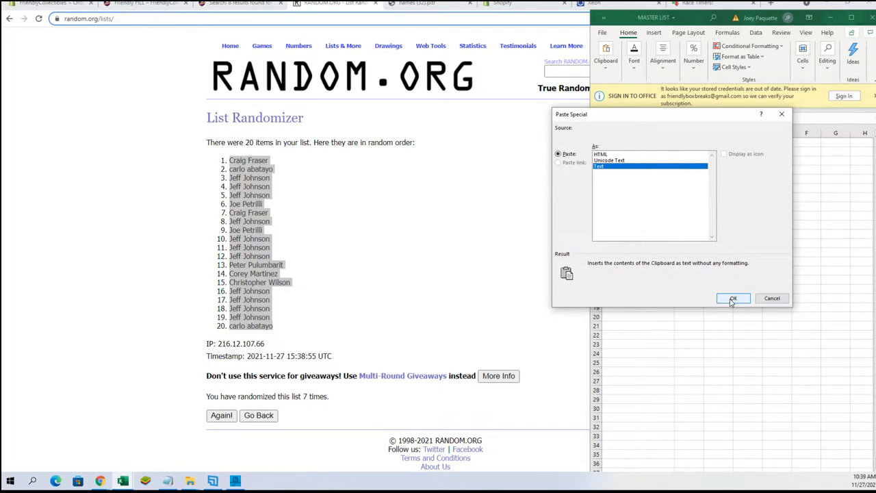
left_click(732, 297)
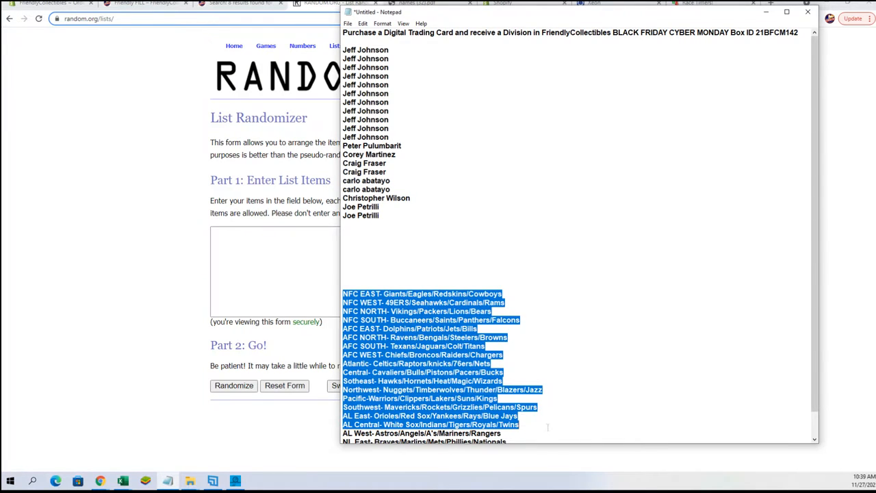
Scroll down to the team division list in Notepad
scroll("down", 3)
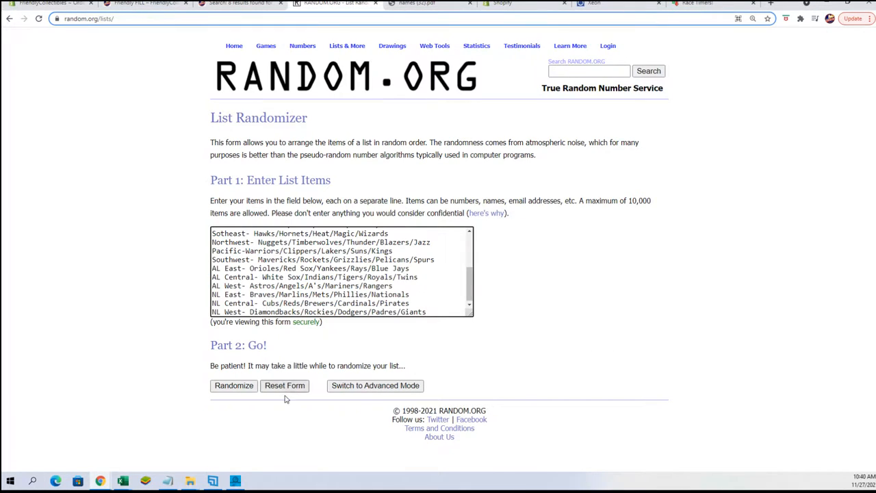
Randomize the 20 sports divisions and reshuffle them until seven shuffles are done
left_click(233, 385)
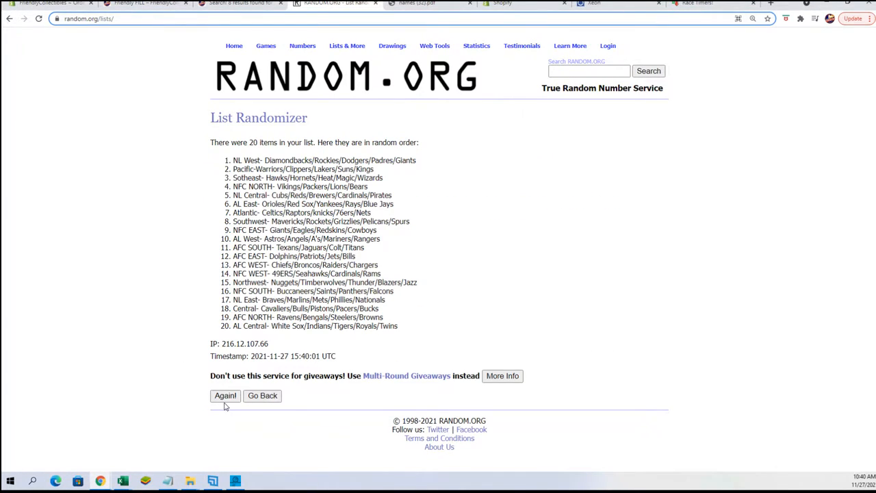
left_click(225, 396)
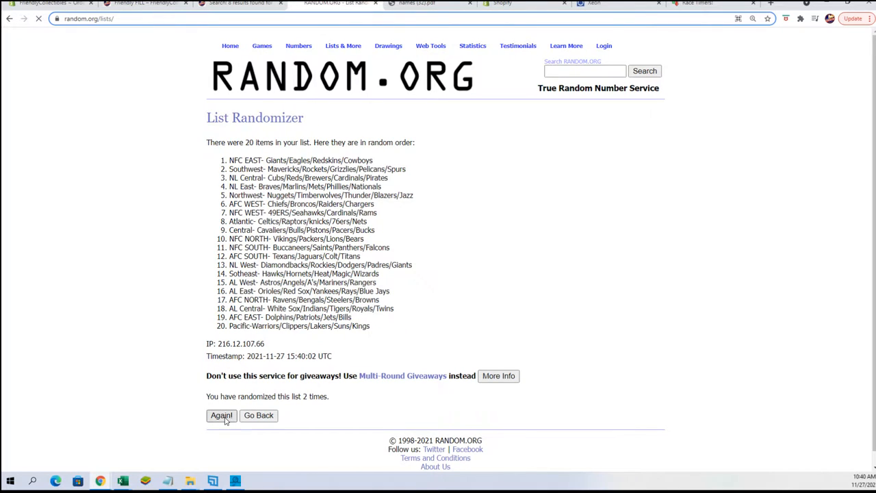
left_click(221, 415)
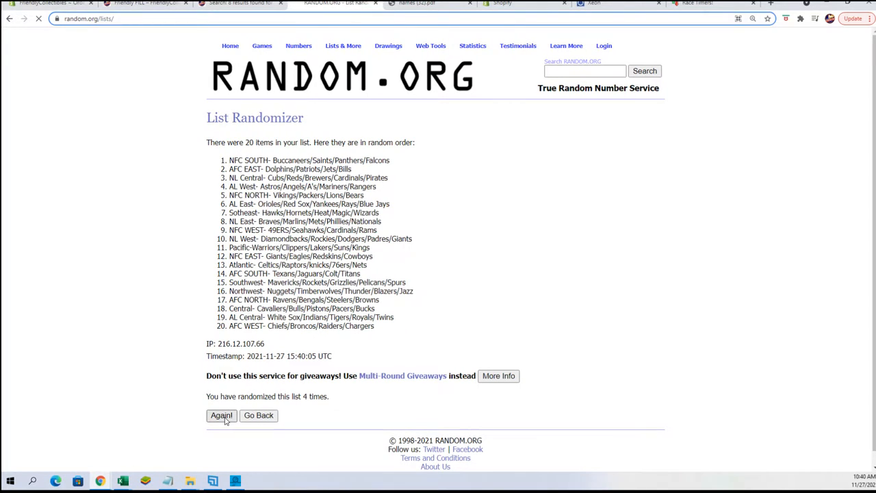
left_click(221, 415)
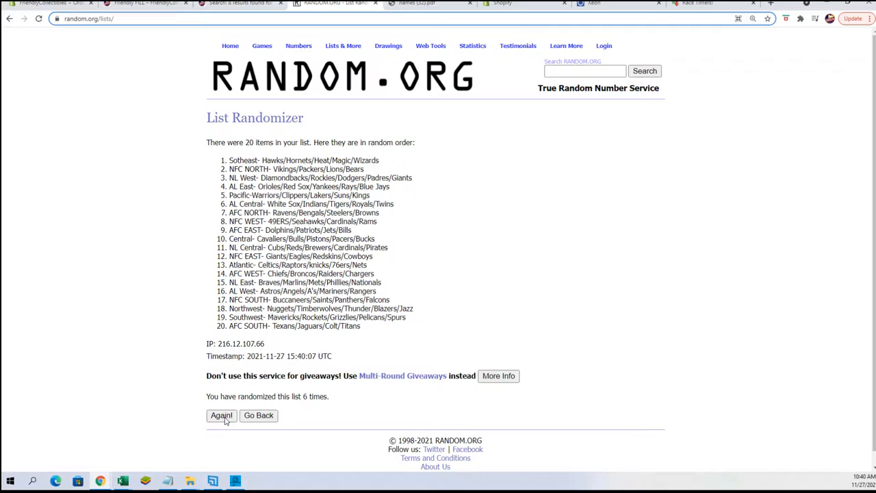
left_click(221, 414)
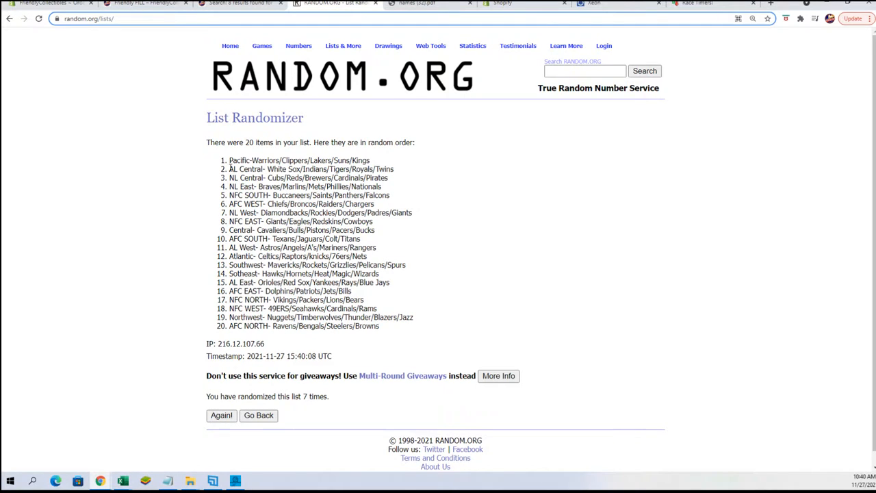
Select all 20 shuffled divisions and copy them
left_click_drag(229, 160, 379, 325)
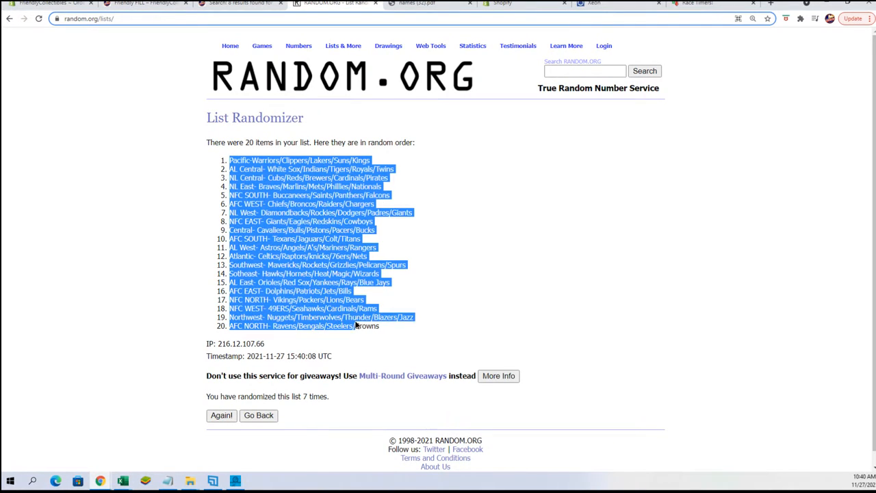
right_click(345, 281)
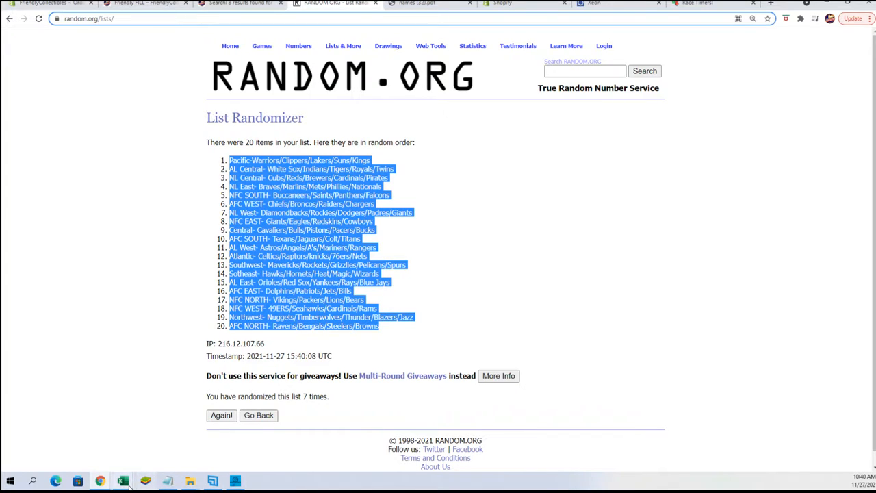
Paste the shuffled divisions into the MASTER LIST at B2 via Paste Special
left_click(122, 480)
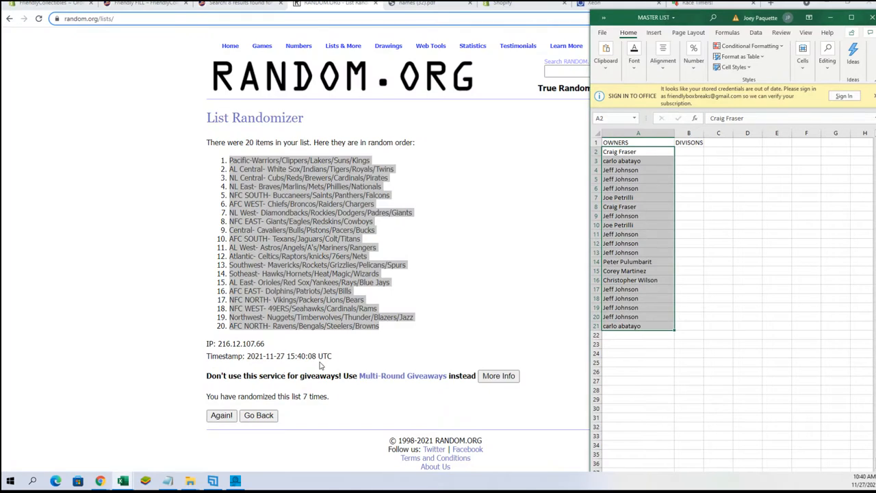
left_click(688, 151)
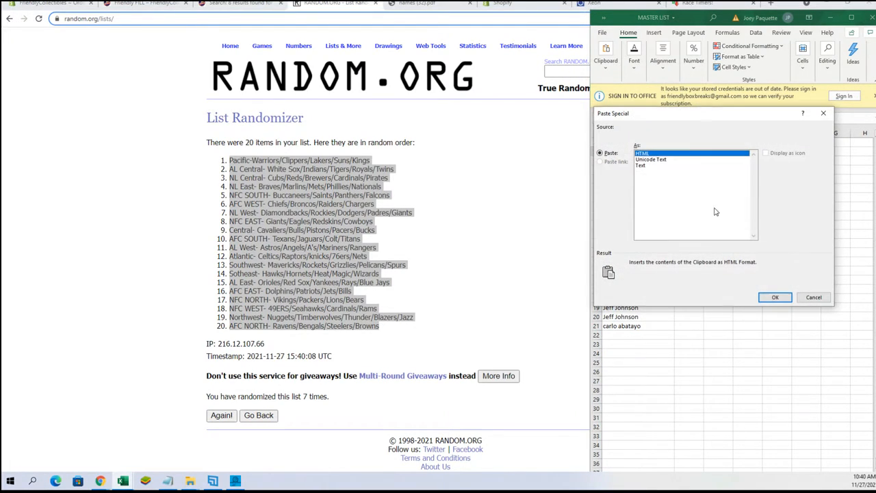
left_click(774, 296)
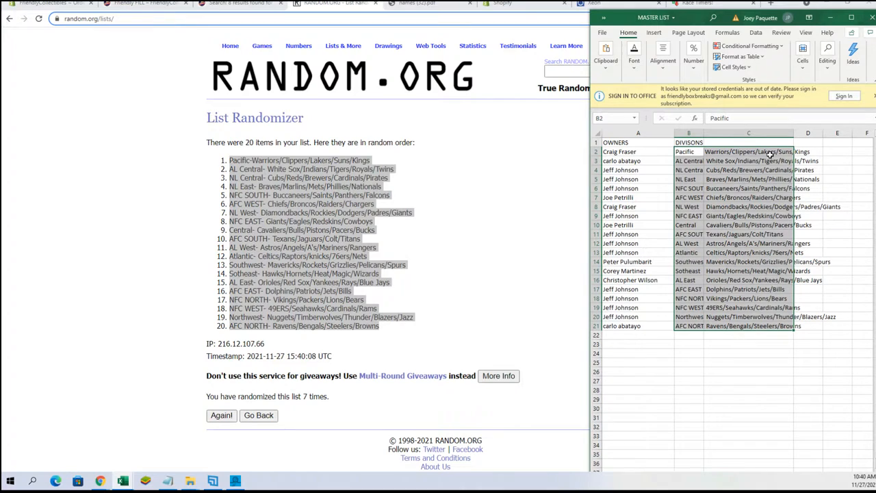
mouse_move(462, 423)
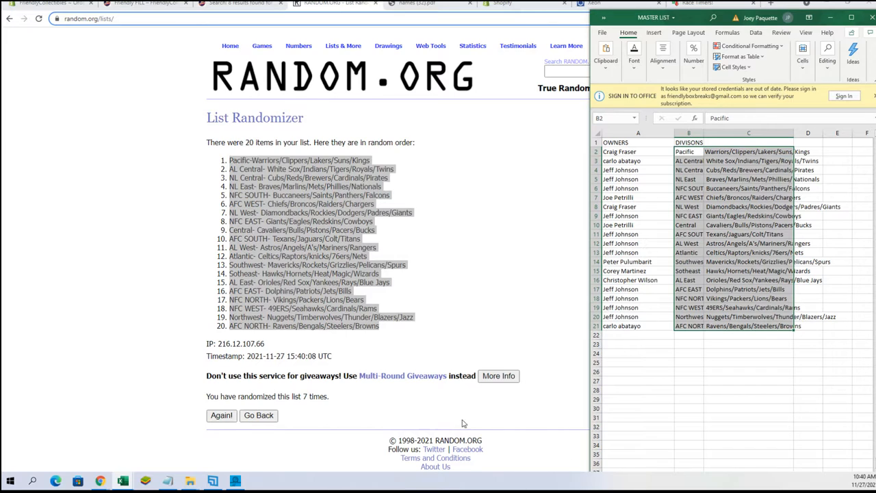